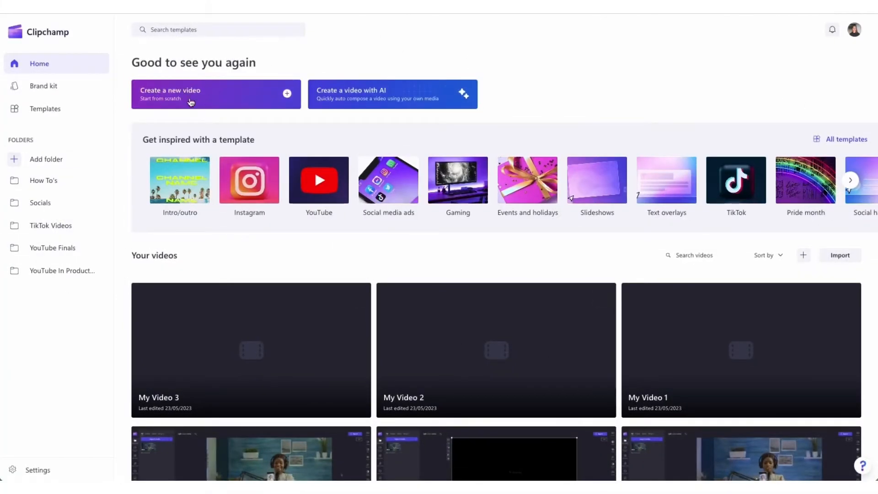
Create a new video project and import My video.mp4 into the media library.
{"action": "left_click", "coordinate": [215, 93]}
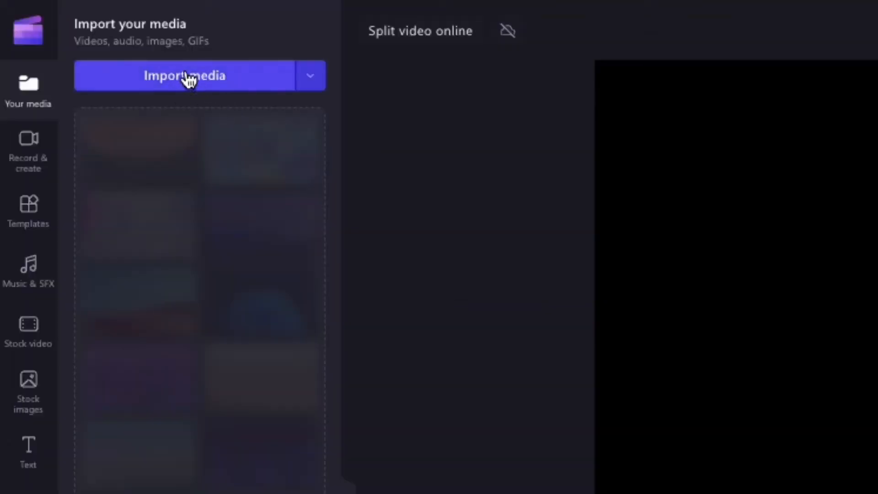
{"action": "left_click", "coordinate": [184, 75]}
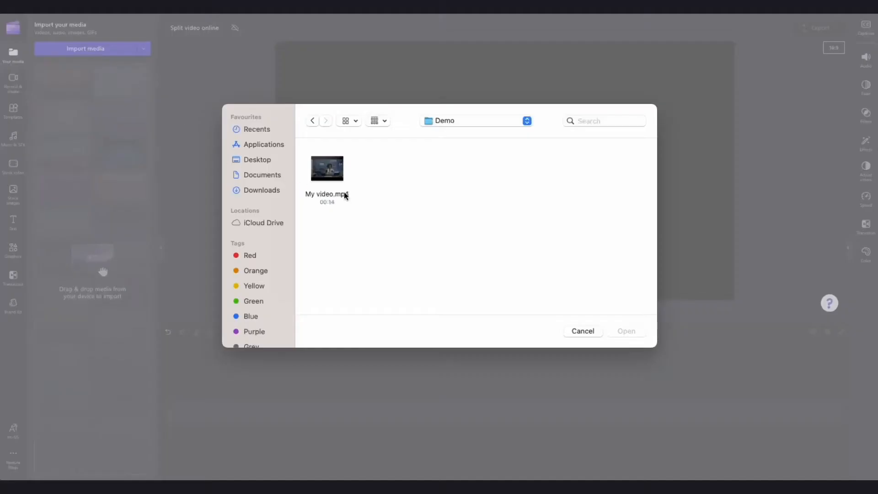
{"action": "left_click", "coordinate": [327, 168]}
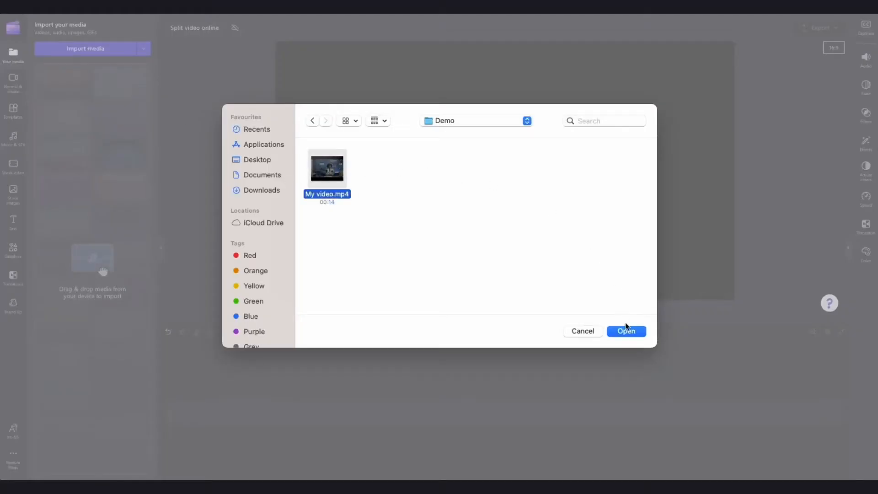
{"action": "left_click", "coordinate": [625, 331]}
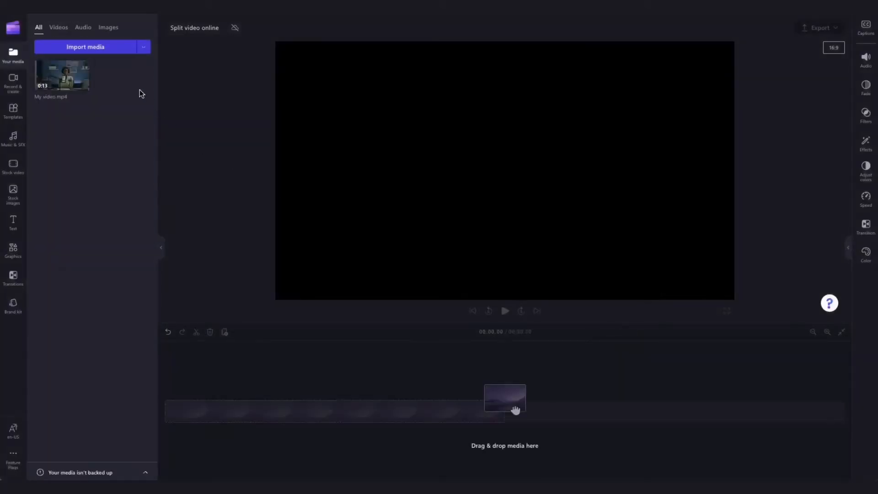
{"action": "mouse_move", "coordinate": [59, 79]}
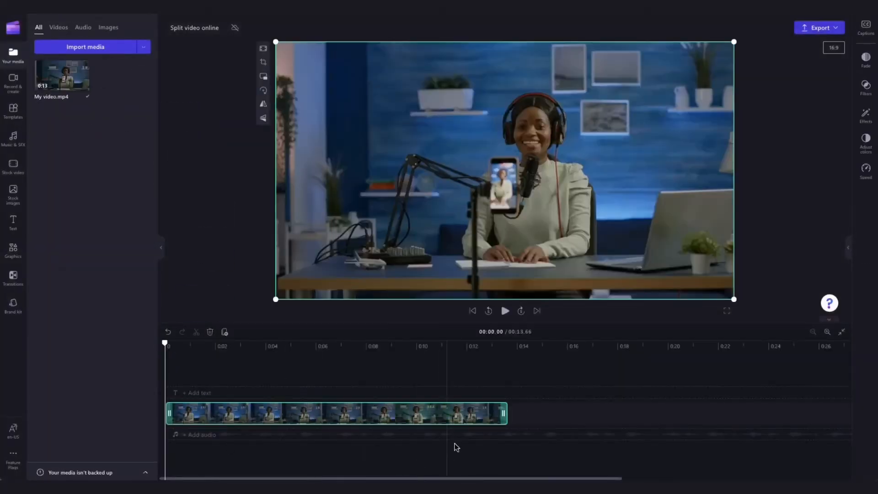
Play back the podcast clip My video.mp4 in the preview to review it.
{"action": "left_click", "coordinate": [504, 311]}
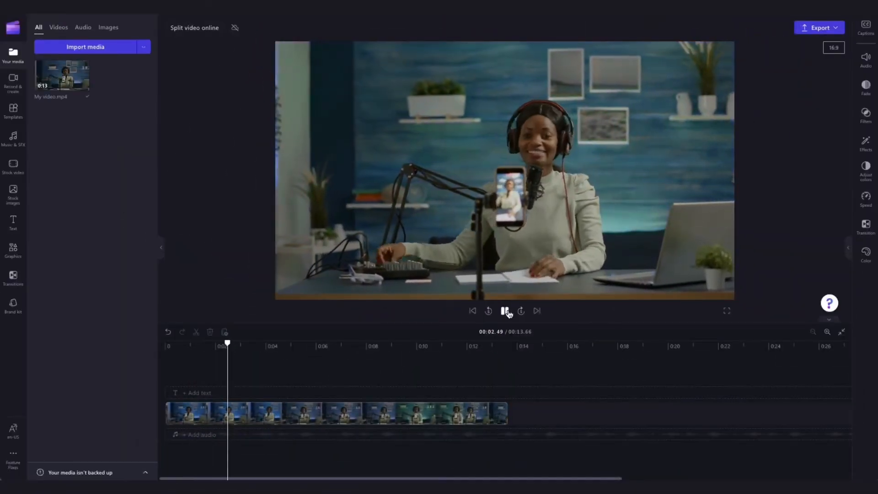
{"action": "left_click", "coordinate": [503, 311]}
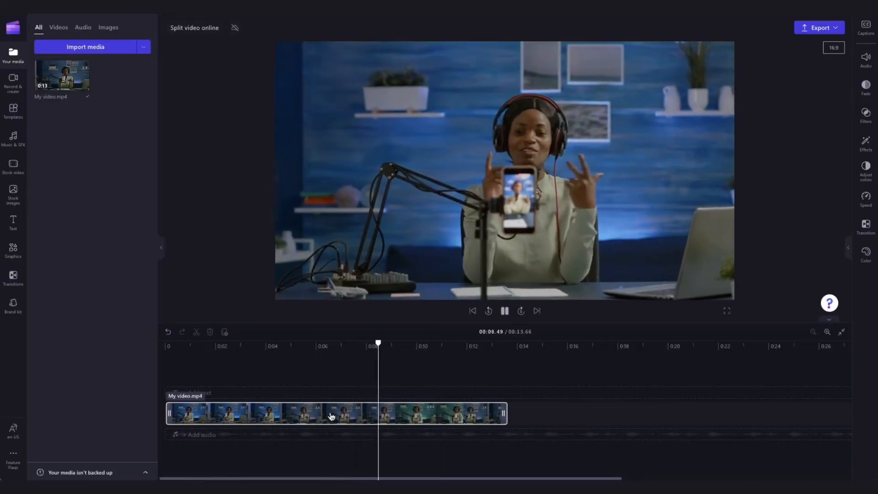
Split the podcast clip at two points and delete the middle section, leaving 10.76 seconds.
{"action": "left_click", "coordinate": [339, 345]}
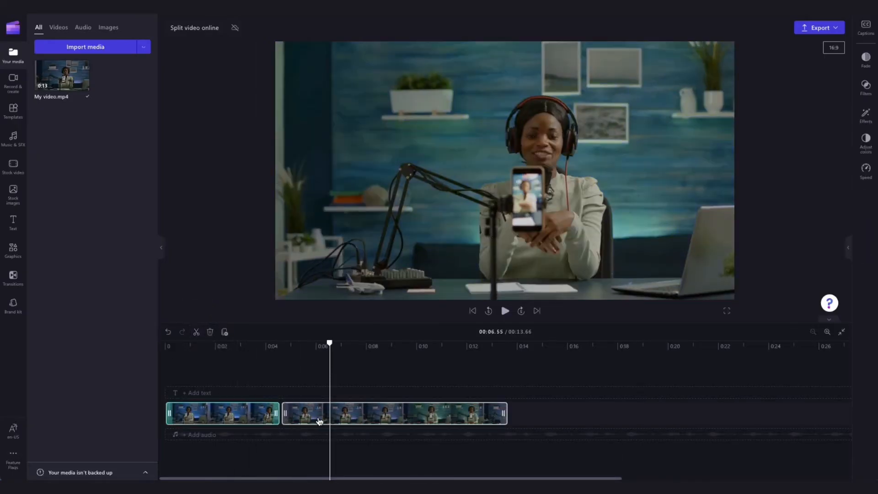
{"action": "left_click", "coordinate": [394, 413]}
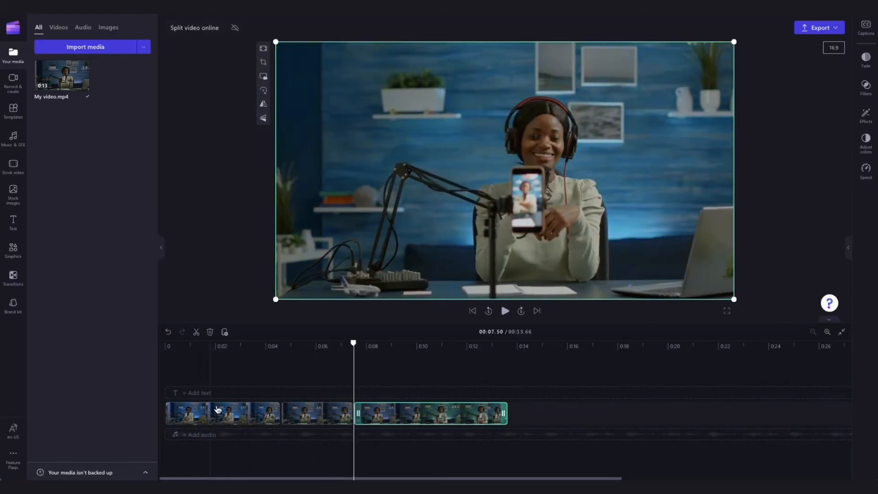
{"action": "left_click", "coordinate": [317, 412]}
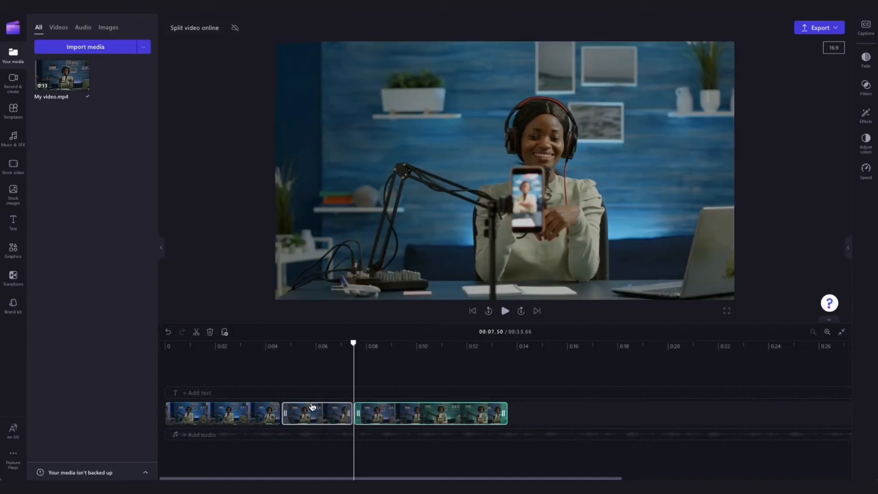
{"action": "left_click", "coordinate": [317, 413]}
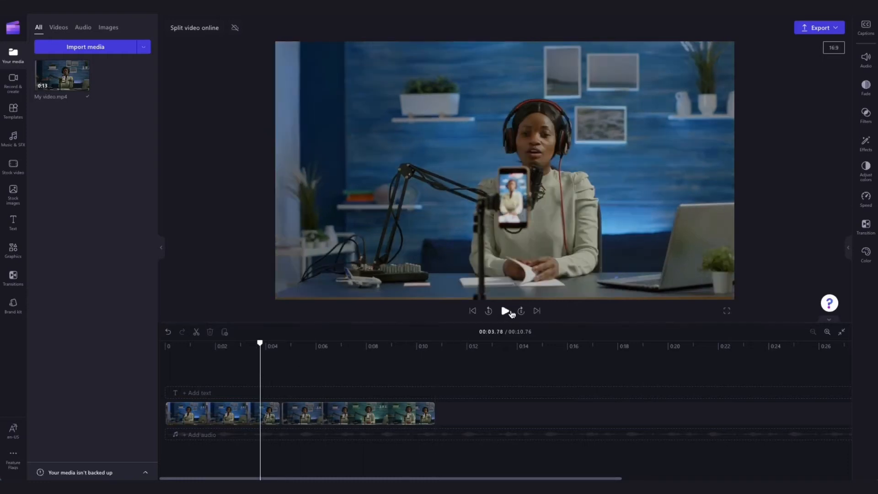
{"action": "left_click", "coordinate": [504, 311]}
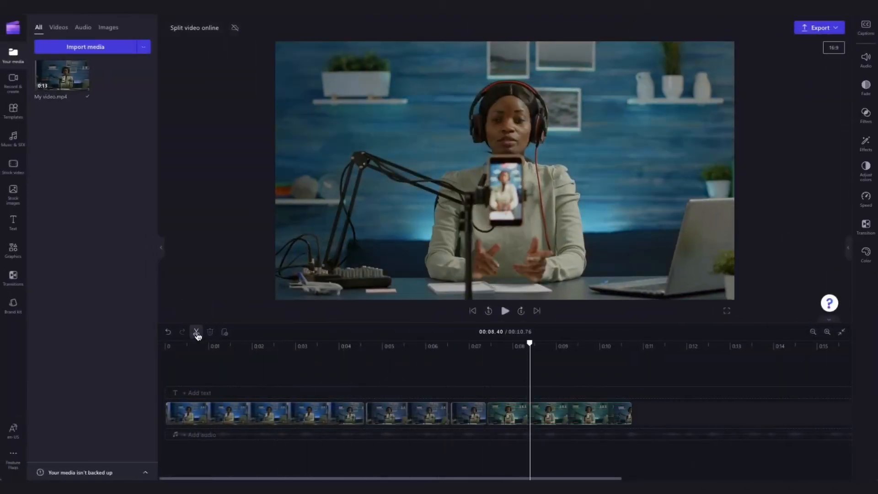
{"action": "left_click", "coordinate": [196, 332]}
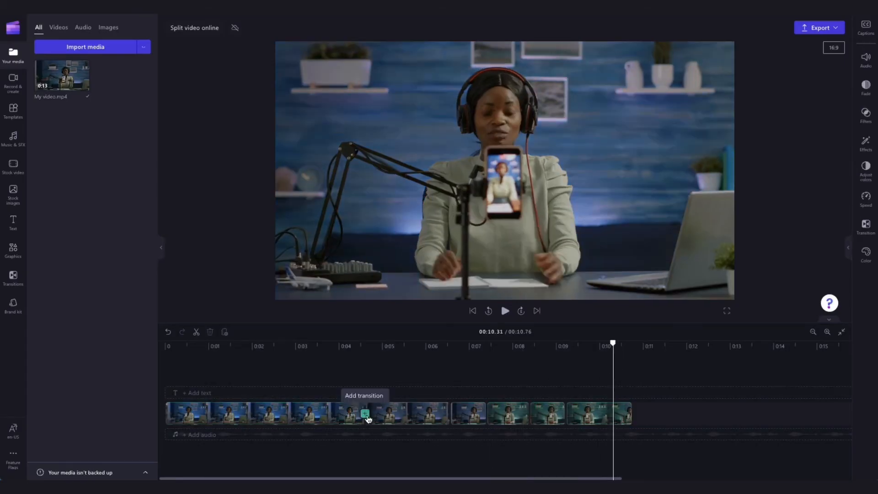
Insert a Close transition between the two clips and adjust its duration.
{"action": "left_click", "coordinate": [364, 413]}
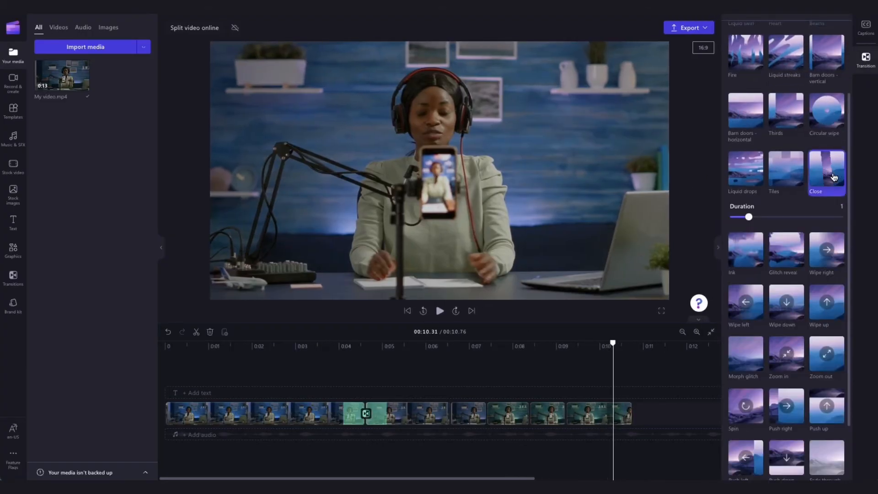
{"action": "left_click_drag", "start_coordinate": [748, 217], "coordinate": [737, 216]}
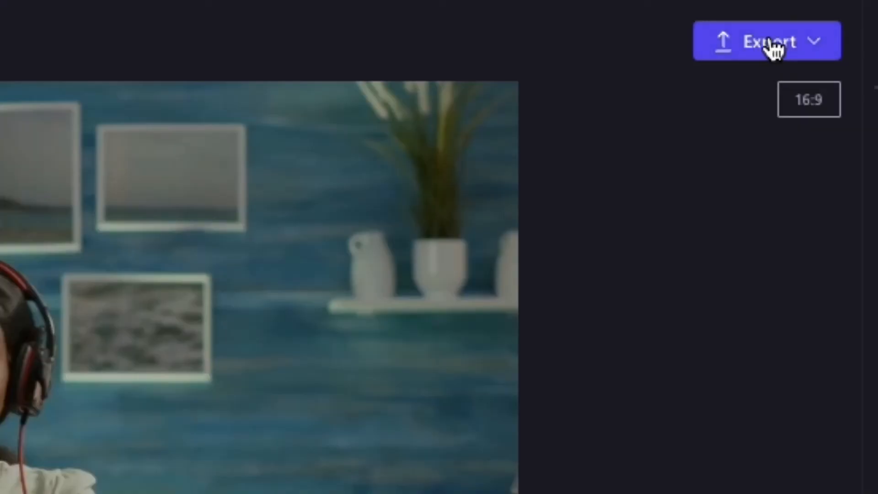
Export the edited podcast video in 1080p quality.
{"action": "left_click", "coordinate": [773, 40]}
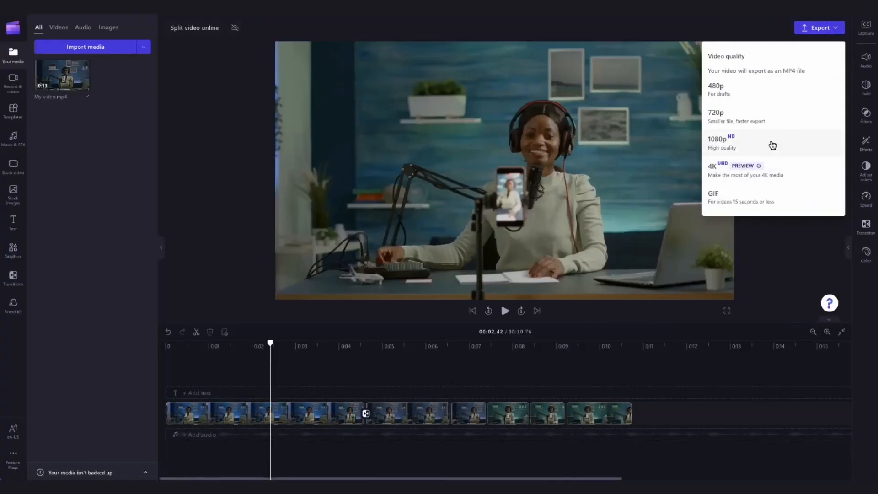
{"action": "left_click", "coordinate": [716, 142]}
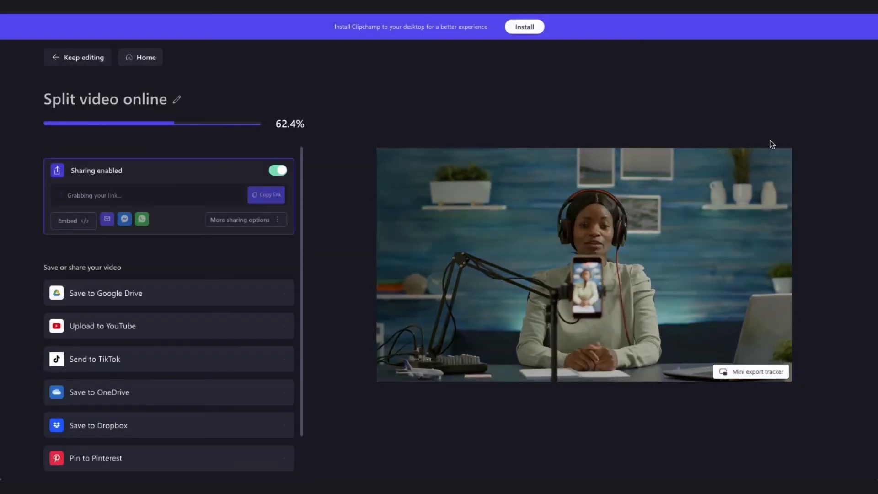